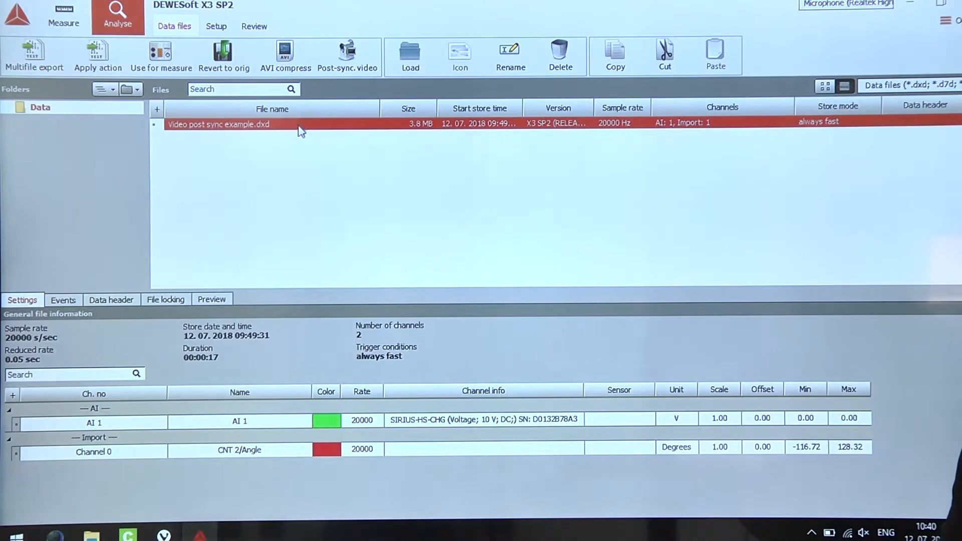
{"action": "mouse_move", "coordinate": [402, 208]}
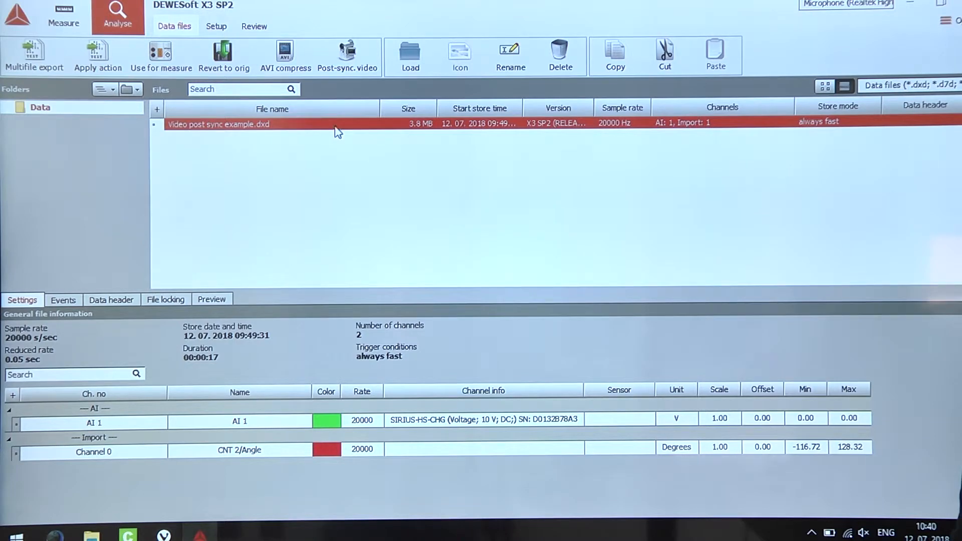
{"action": "mouse_move", "coordinate": [348, 55]}
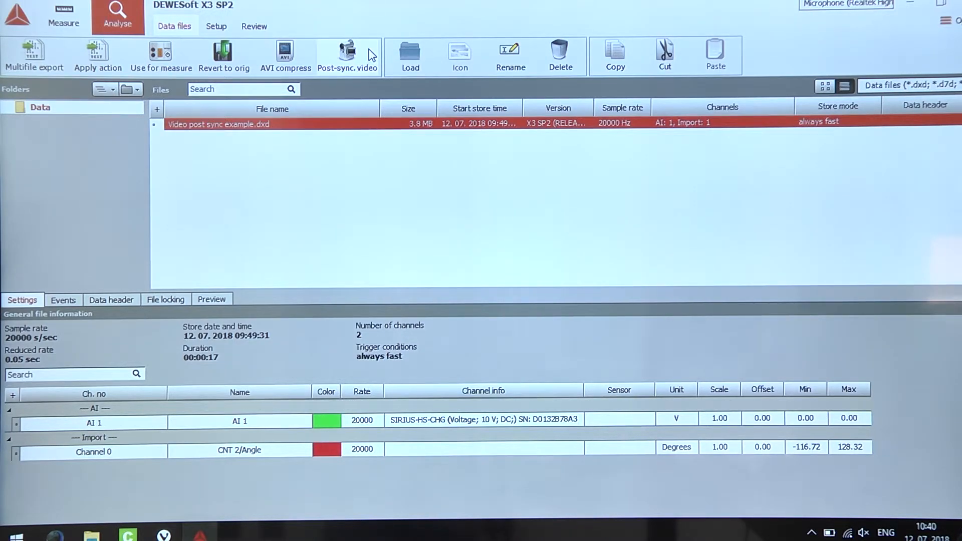
Step: Choose video_post.mp4 from the Desktop, filtered as MPEG4 files, as the post-sync video
{"action": "left_click", "coordinate": [347, 55]}
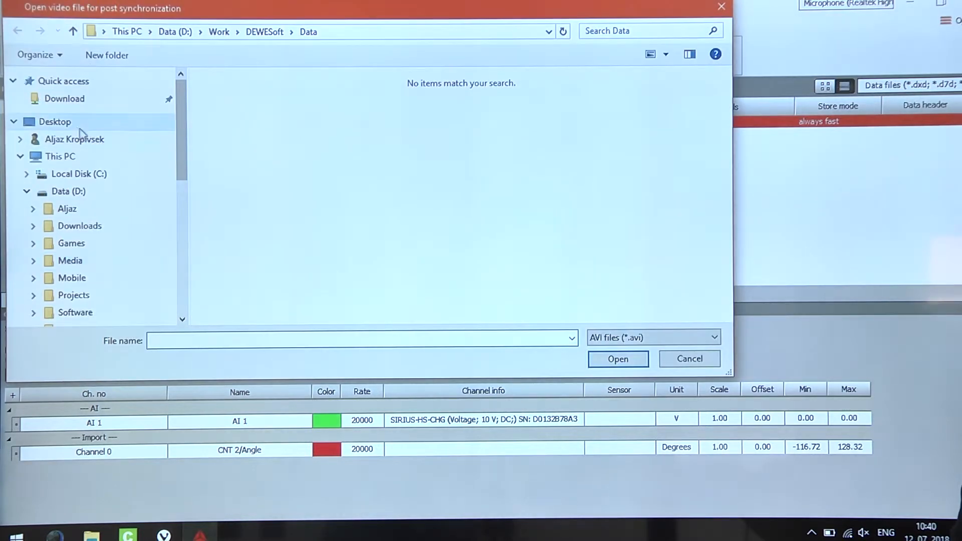
{"action": "left_click", "coordinate": [54, 121]}
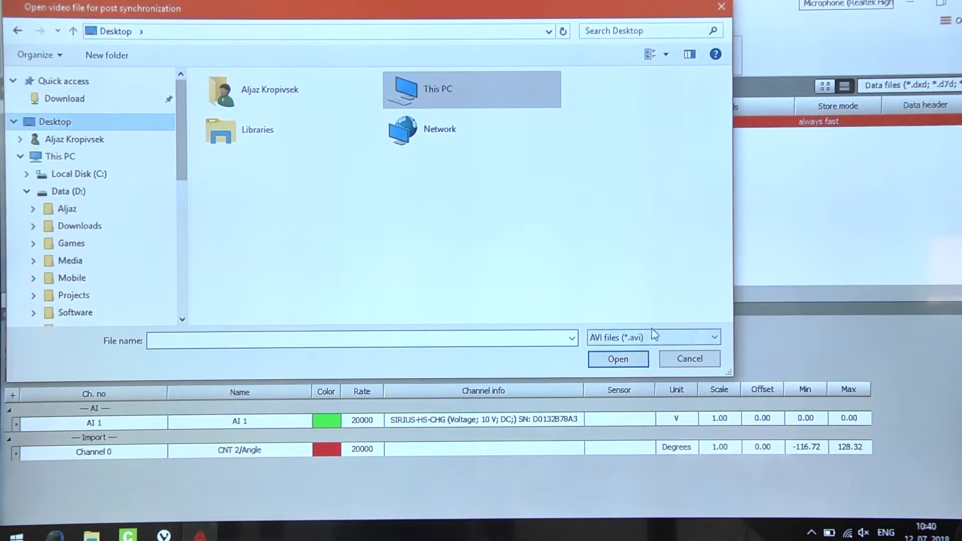
{"action": "left_click", "coordinate": [652, 337]}
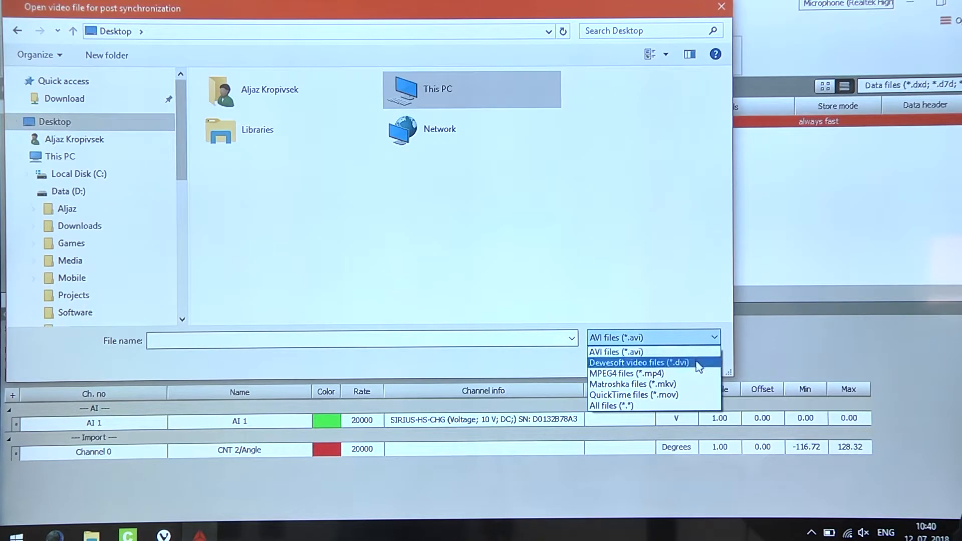
{"action": "mouse_move", "coordinate": [632, 384]}
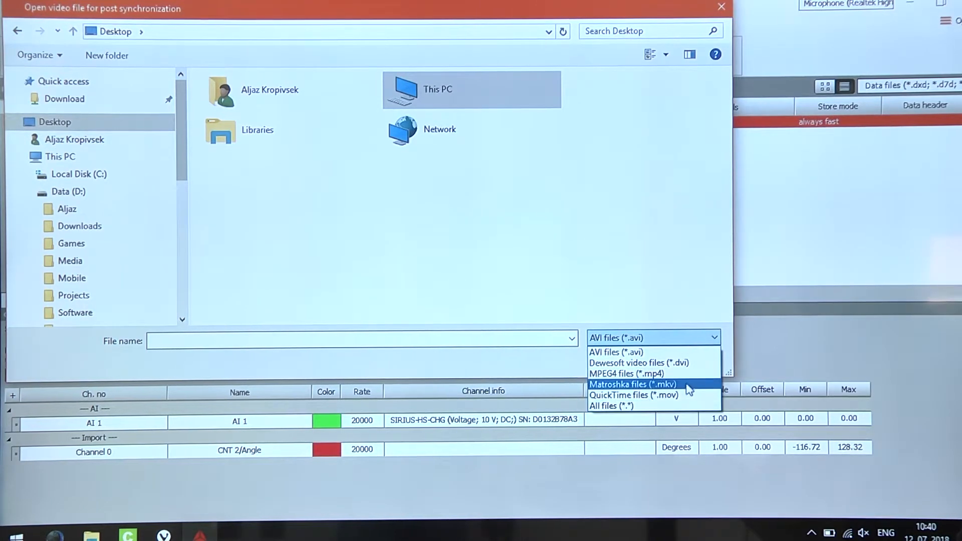
{"action": "left_click", "coordinate": [627, 374]}
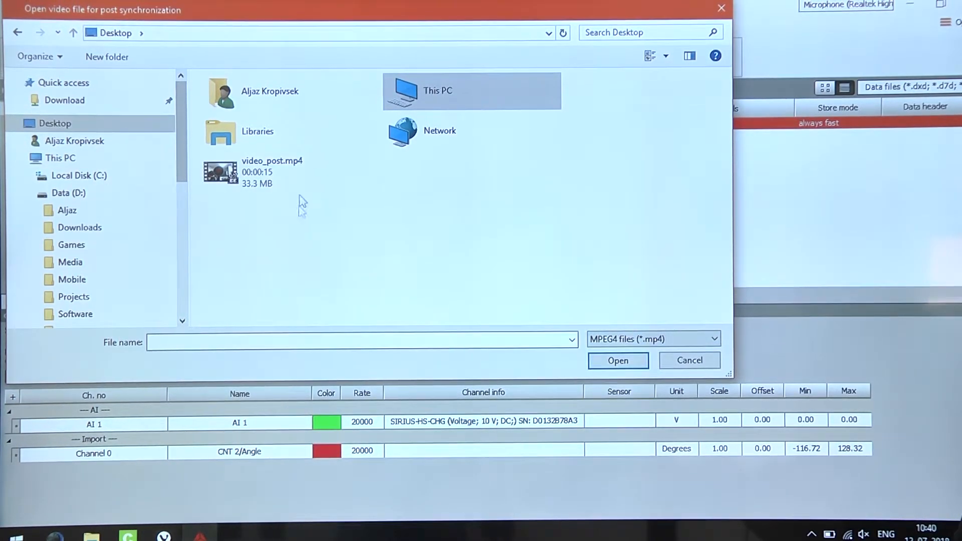
{"action": "mouse_move", "coordinate": [323, 170]}
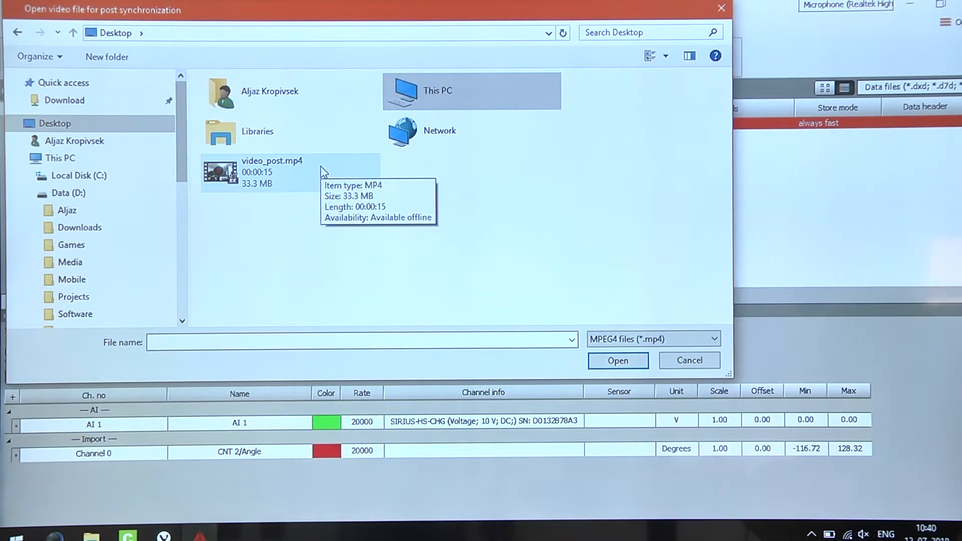
{"action": "left_click", "coordinate": [617, 360]}
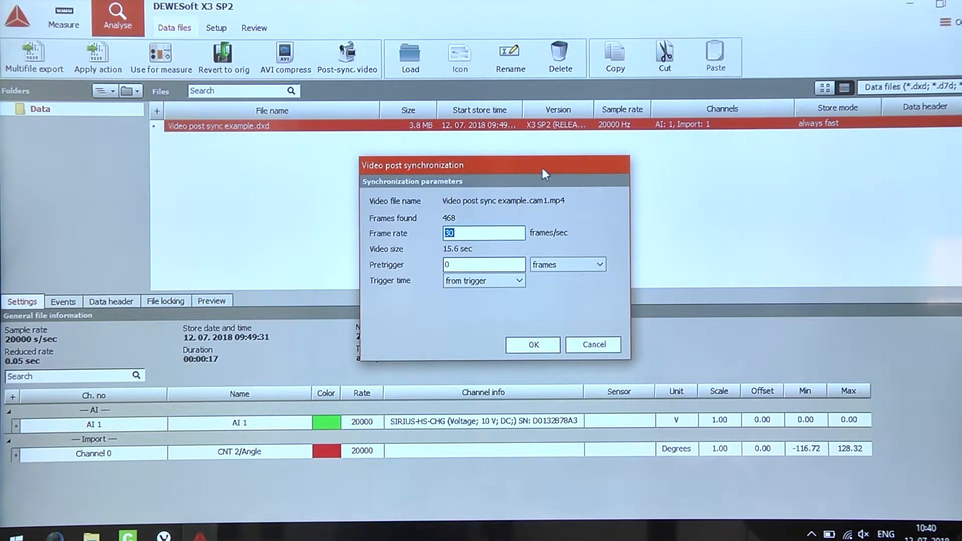
{"action": "mouse_move", "coordinate": [545, 174]}
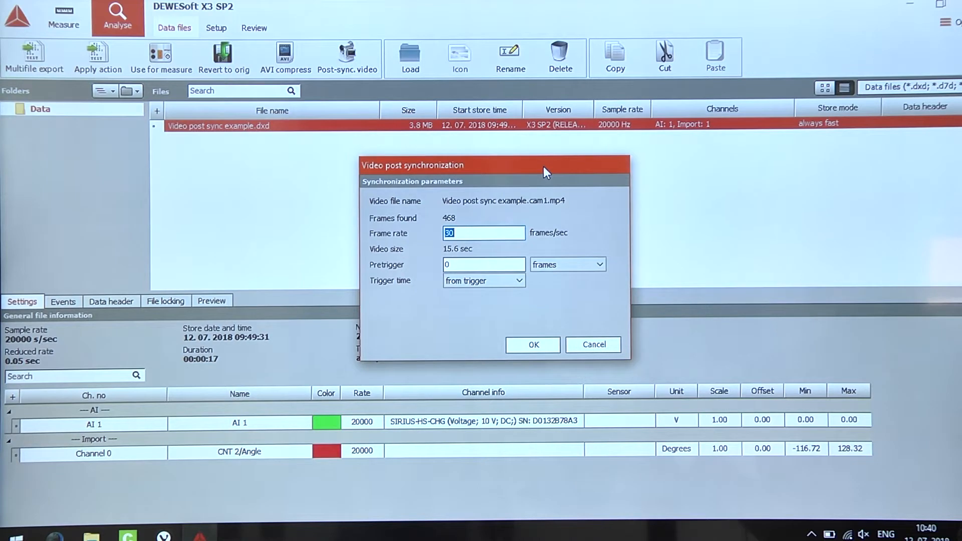
{"action": "mouse_move", "coordinate": [528, 222]}
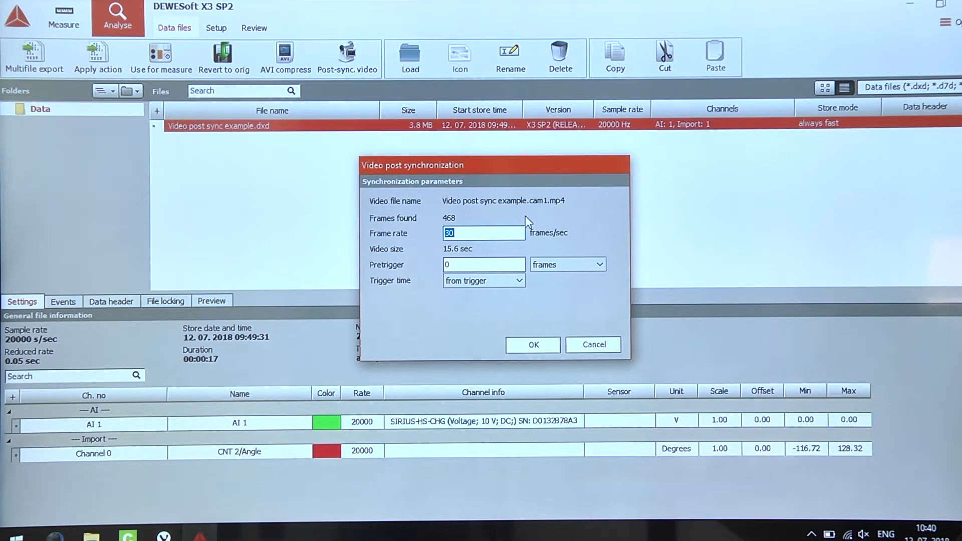
Step: Confirm synchronisation at 32 frames/sec with a 2.85 sec trigger from relative time
{"action": "type", "text": "32"}
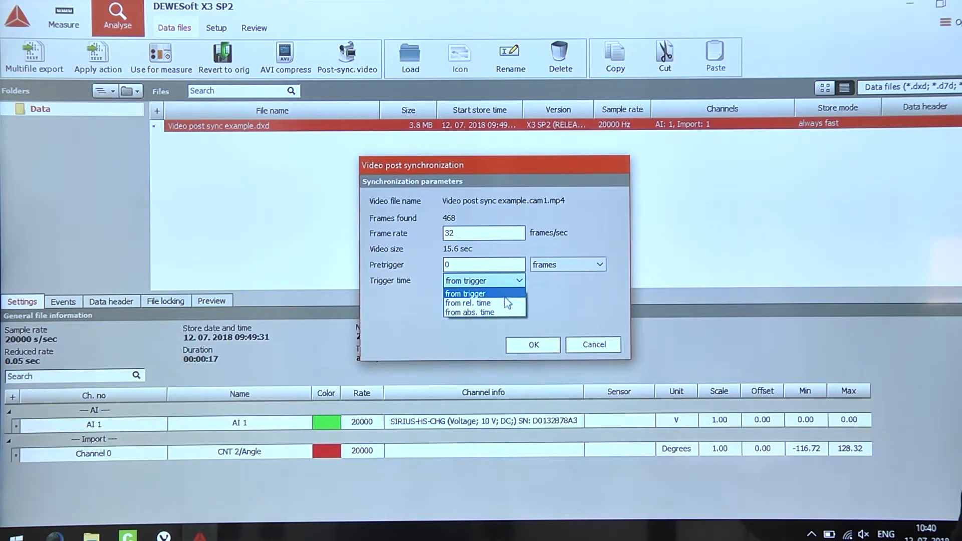
{"action": "left_click", "coordinate": [468, 303]}
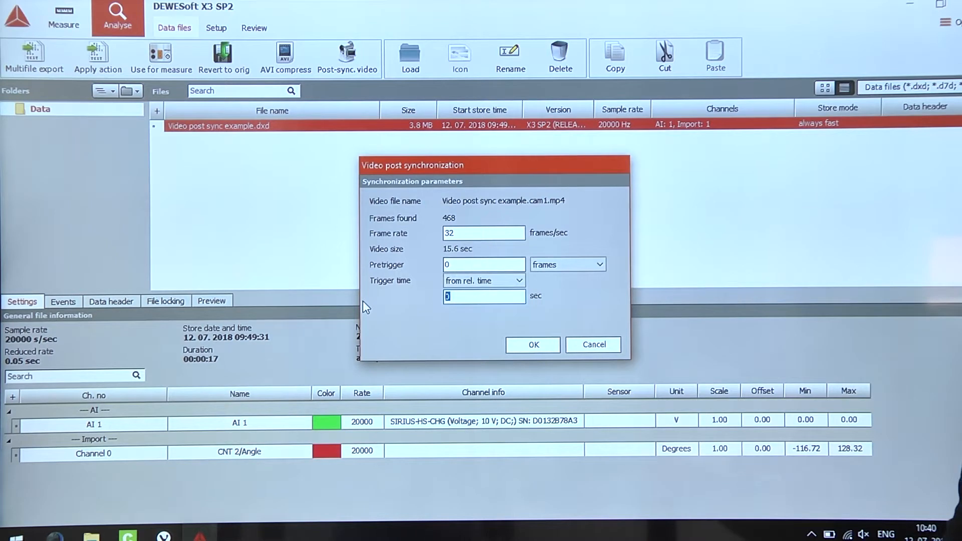
{"action": "type", "text": "2.85"}
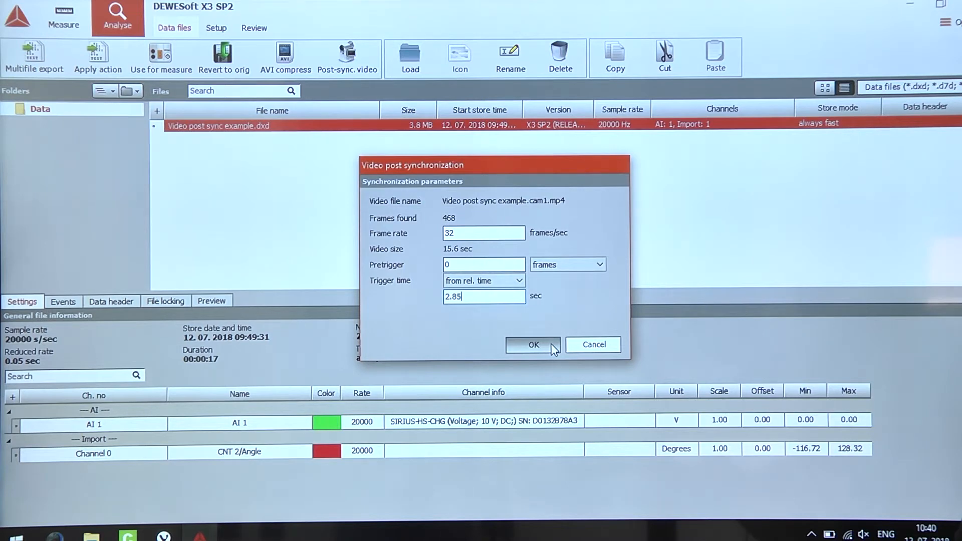
{"action": "left_click", "coordinate": [532, 343]}
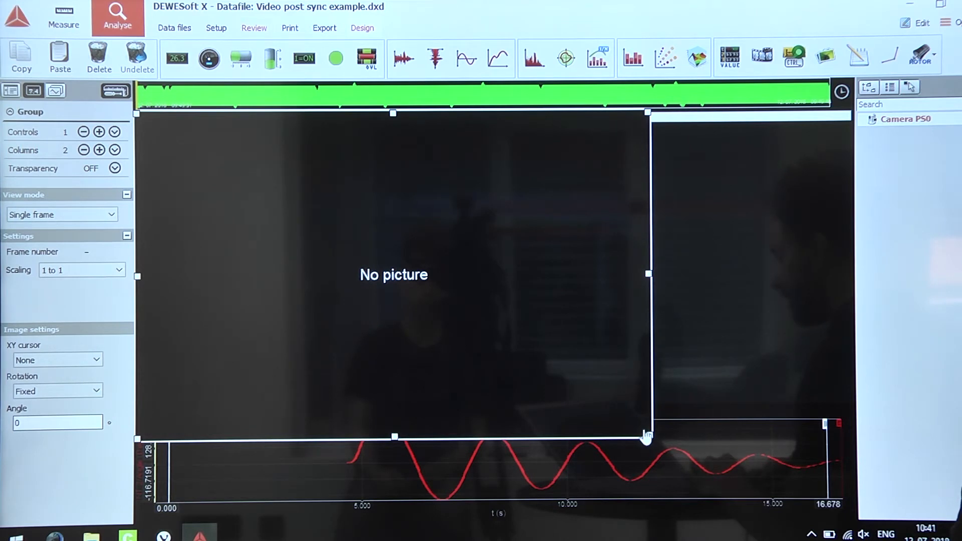
Step: Set the video display scaling to Proportional and switch to the Review replay tools
{"action": "right_click", "coordinate": [647, 436]}
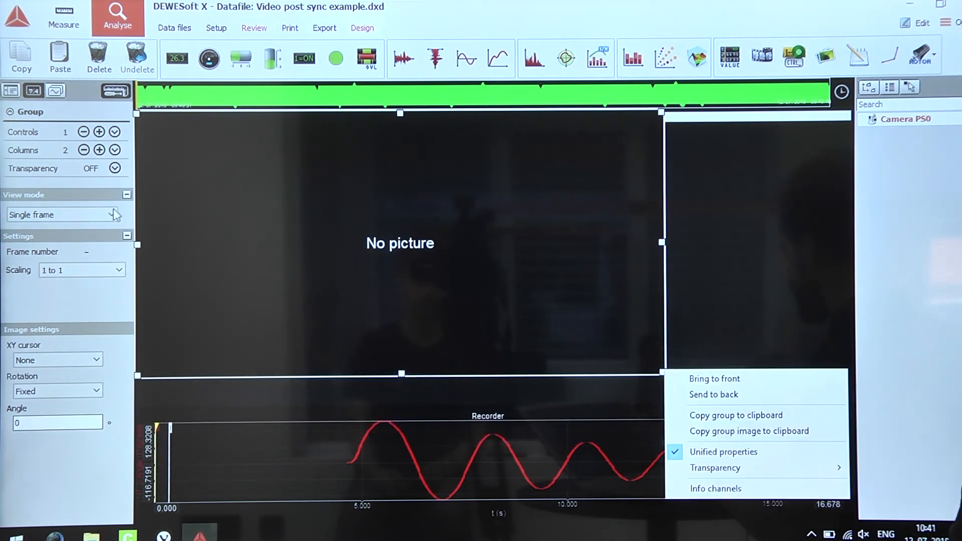
{"action": "left_click", "coordinate": [81, 270]}
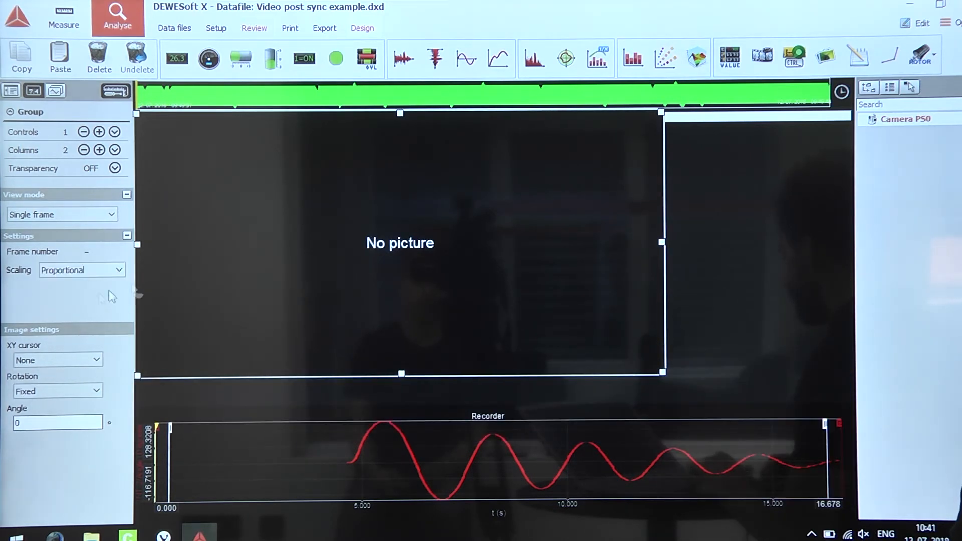
{"action": "left_click", "coordinate": [254, 28]}
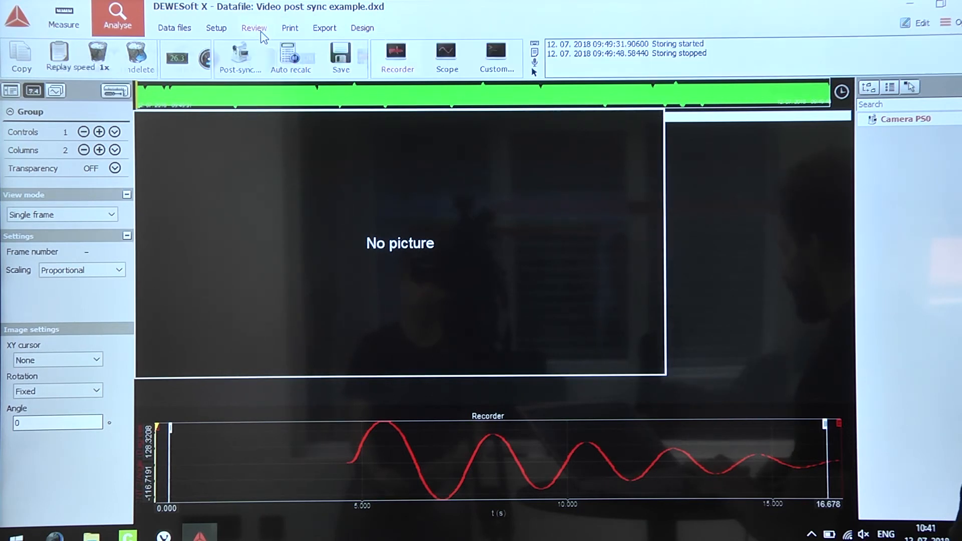
{"action": "left_click", "coordinate": [253, 28]}
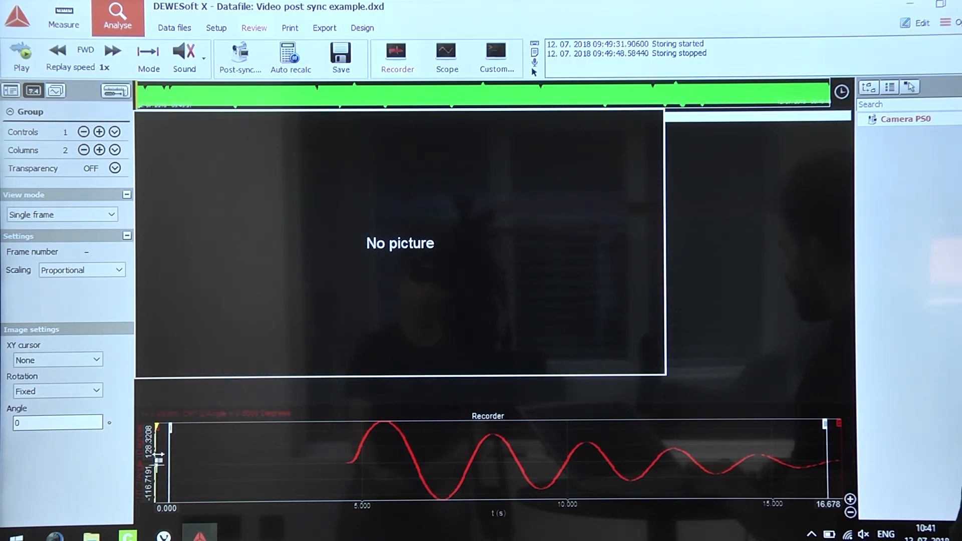